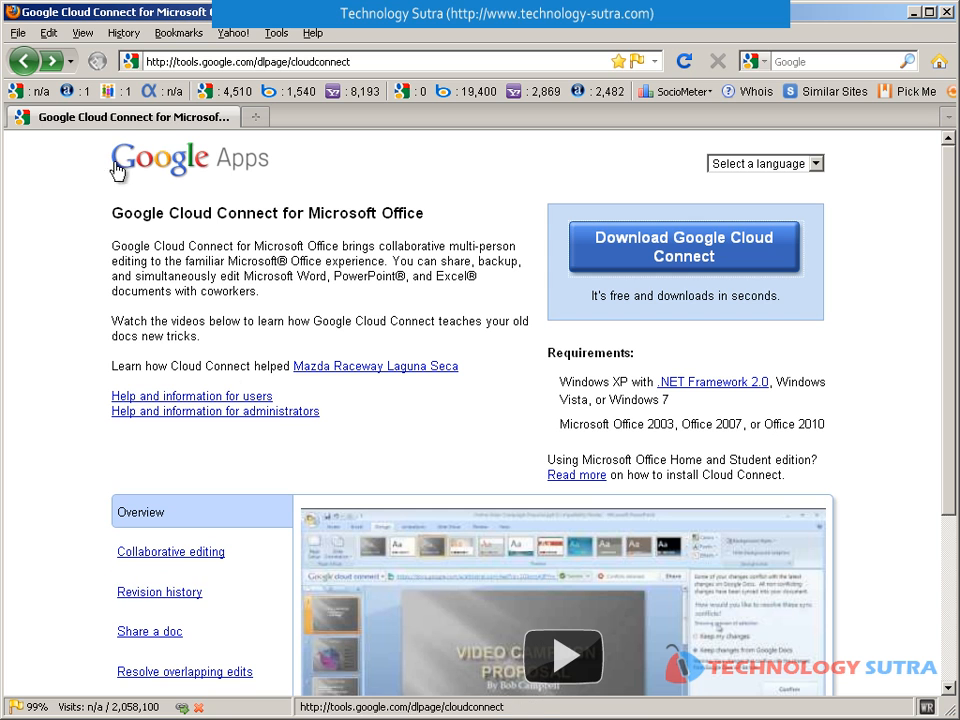
- Download Google Cloud Connect and accept its Terms of Service to install it
left_click(683, 246)
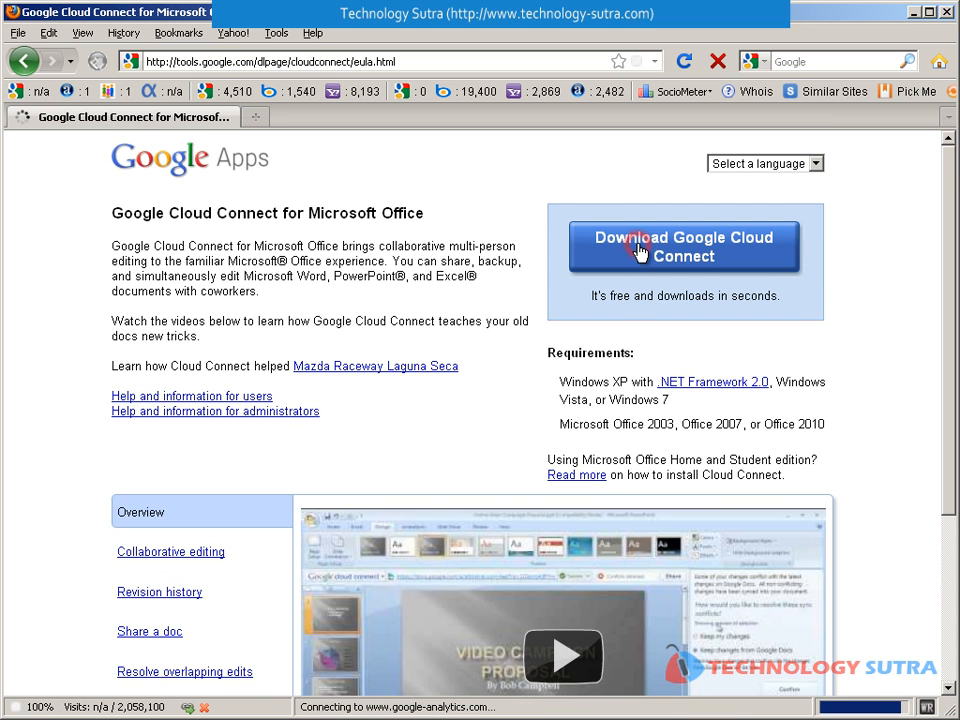
left_click(684, 246)
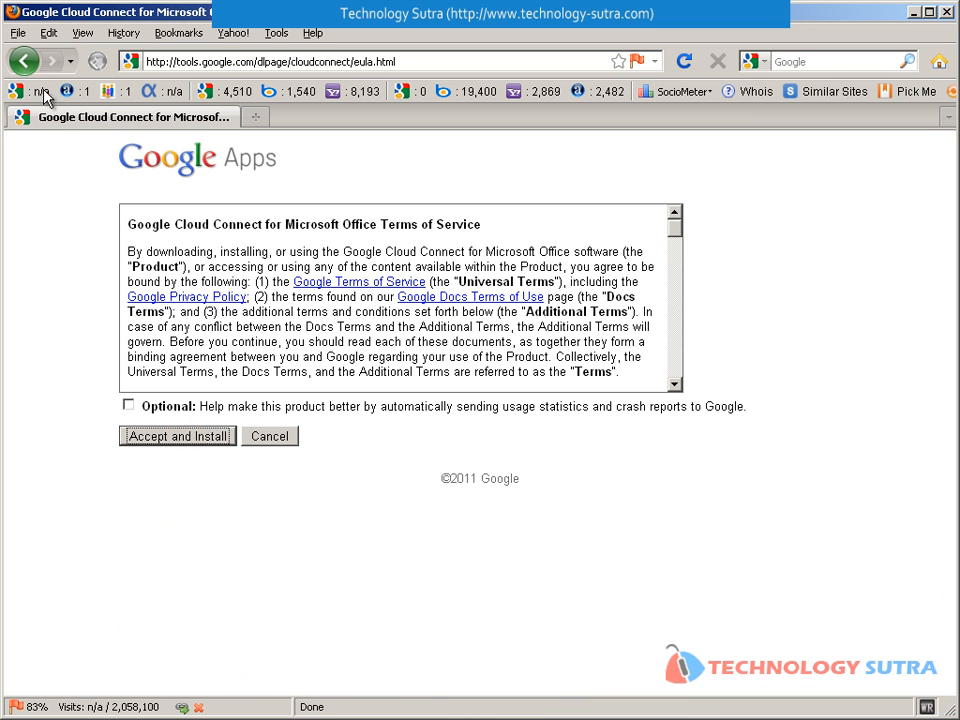
left_click(177, 436)
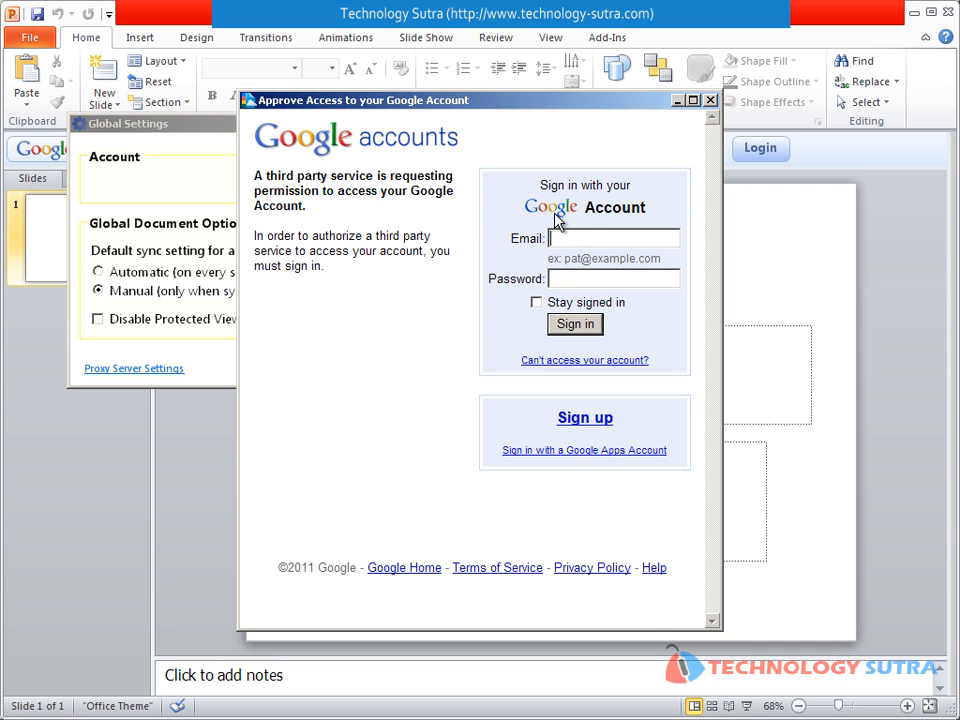
- Sign in to Cloud Connect with the pra…adsoft@….sutra Google account credentials
type("pradeep.c")
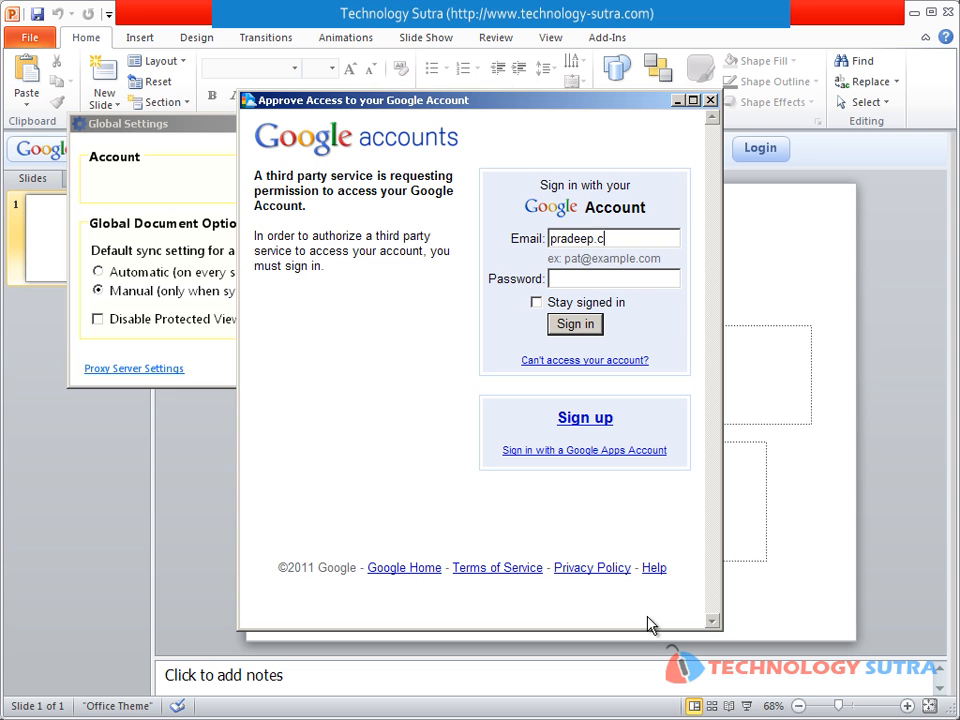
type("adsoft@")
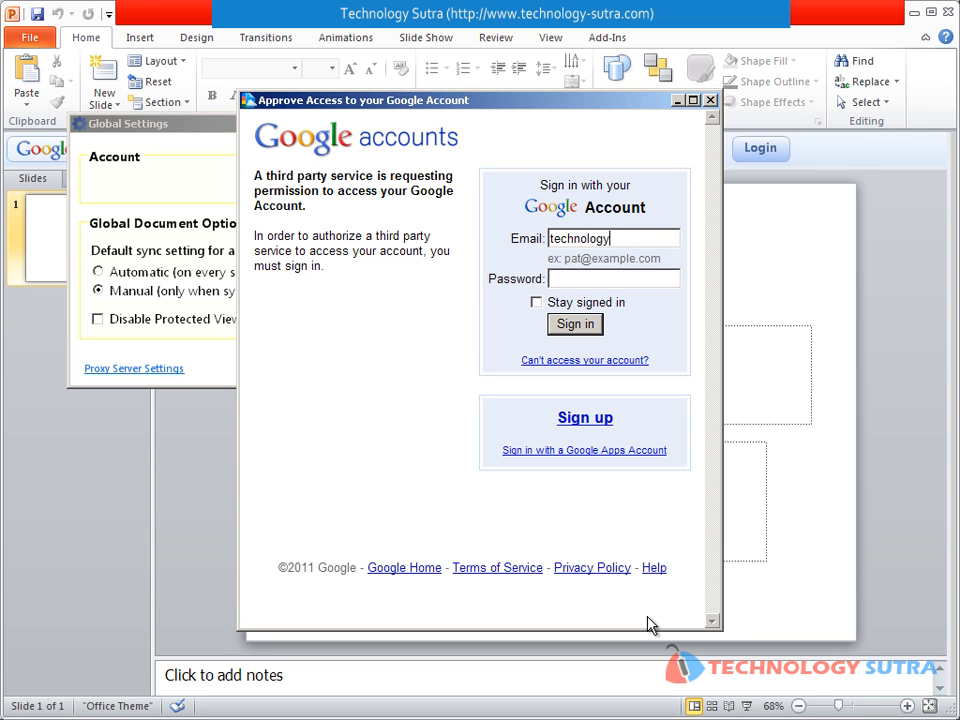
type(".sutra")
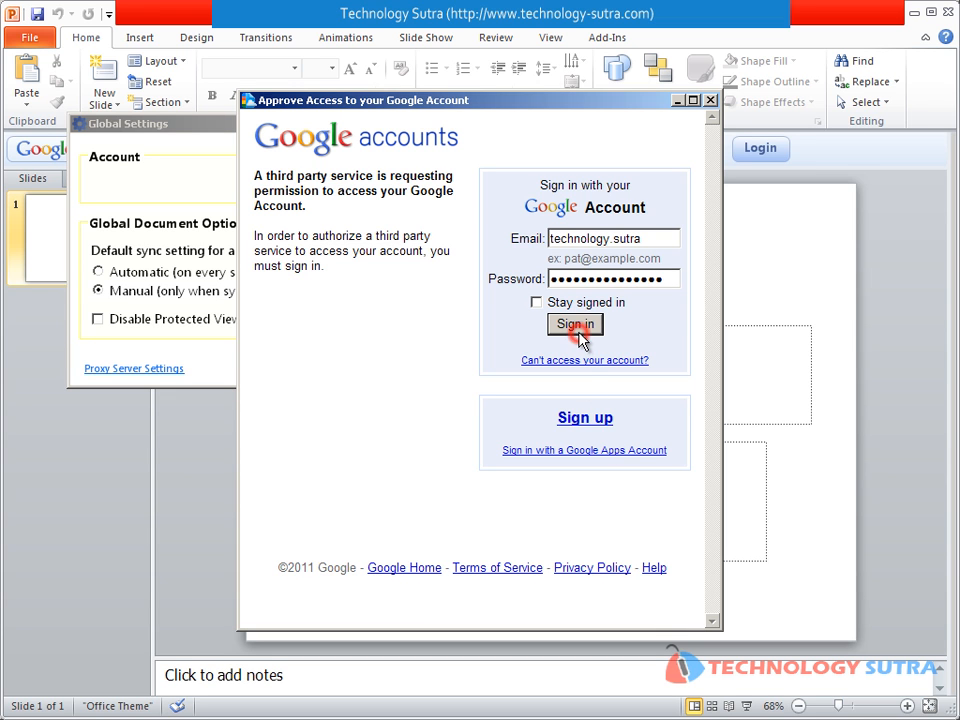
left_click(574, 324)
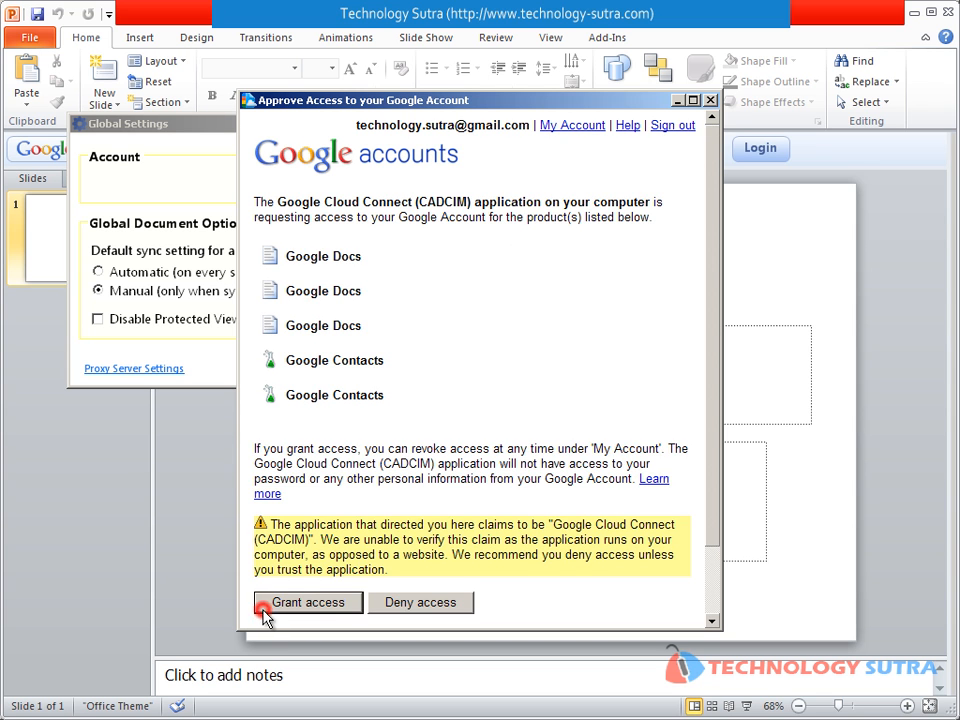
- Grant Cloud Connect access to Google Docs and confirm the global settings
left_click(308, 602)
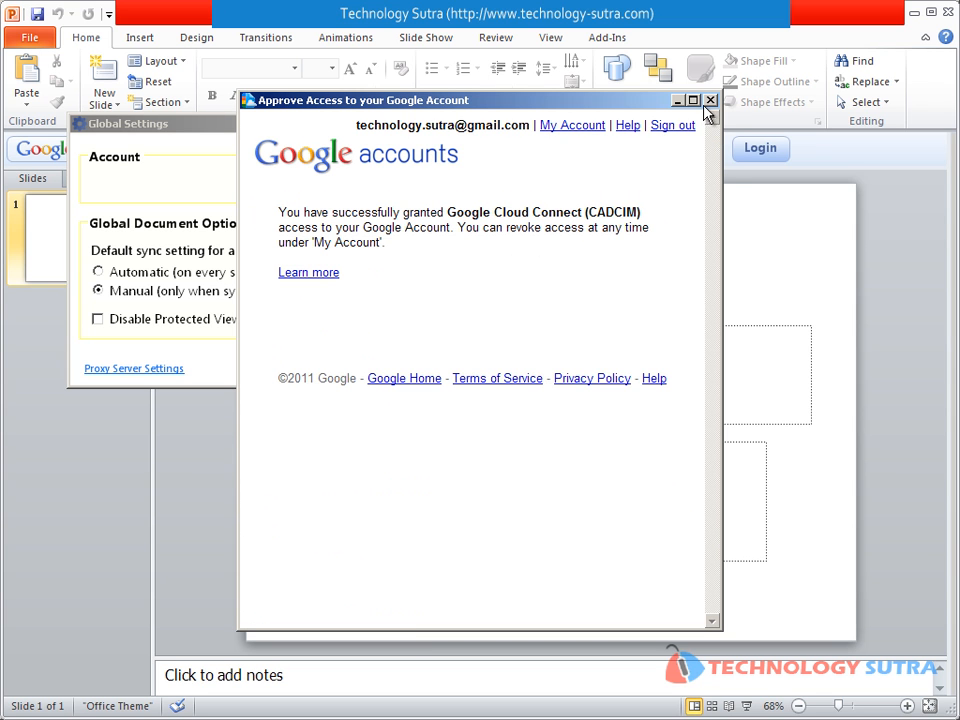
left_click(710, 100)
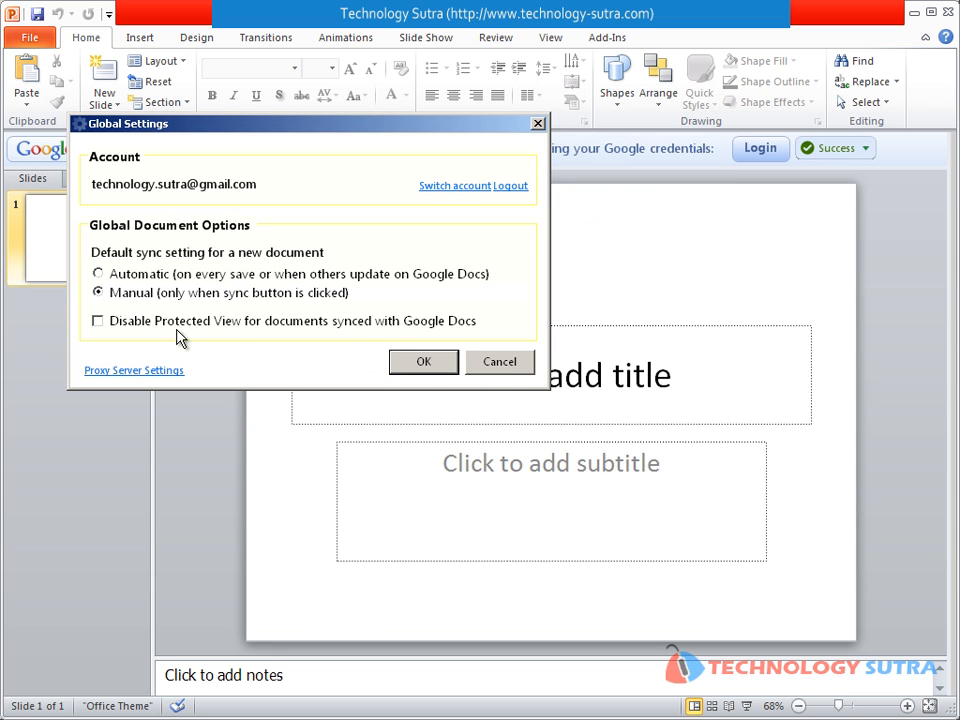
left_click(422, 361)
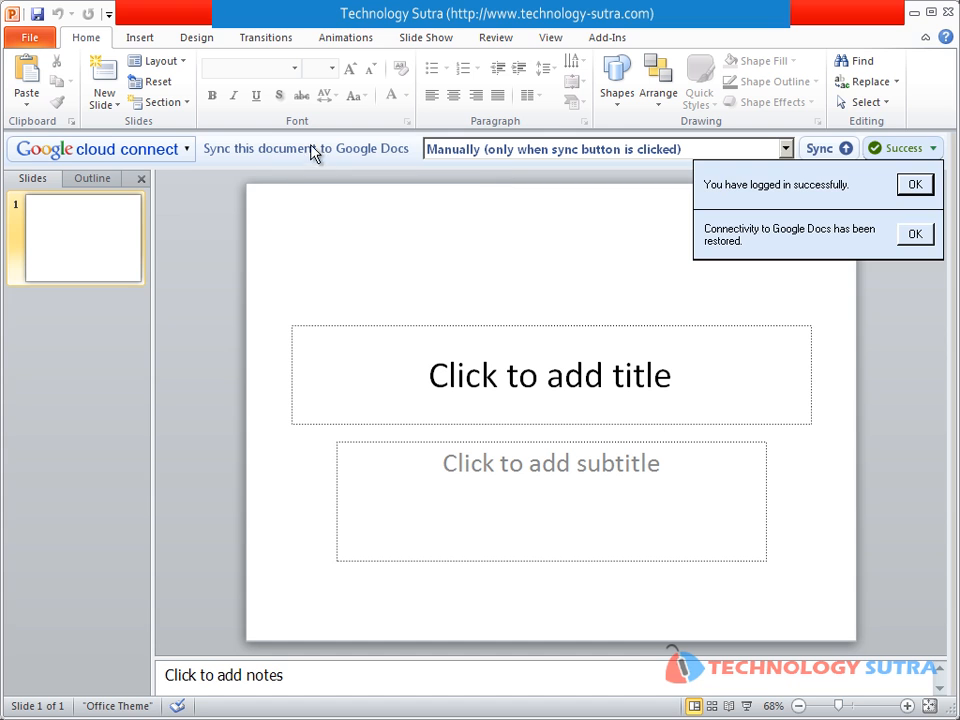
- Set Cloud Connect syncing to Manually
left_click(786, 149)
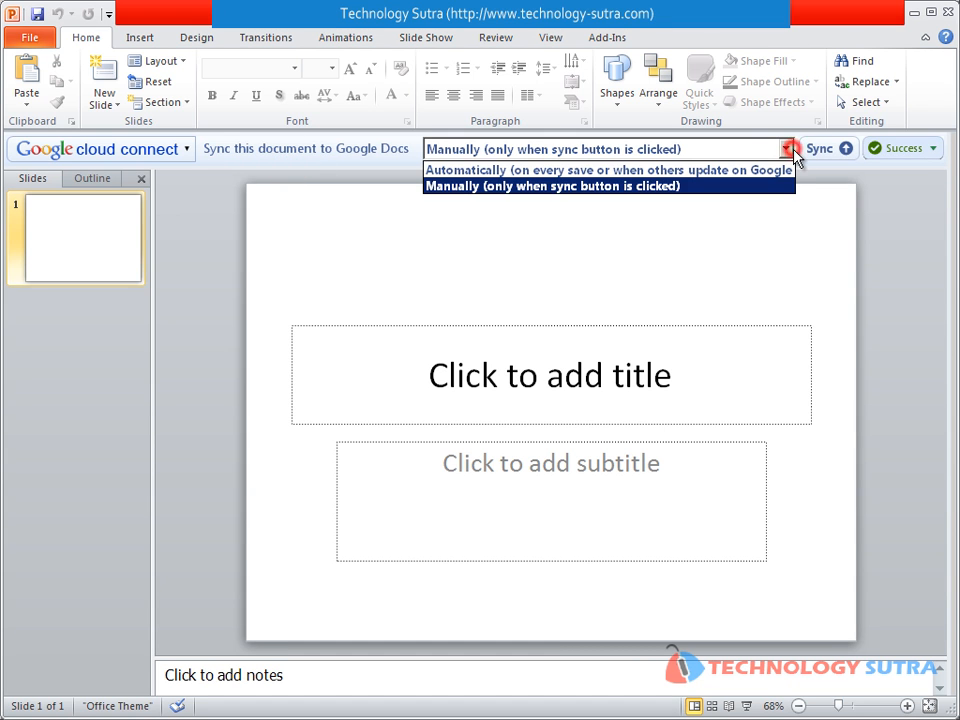
left_click(552, 185)
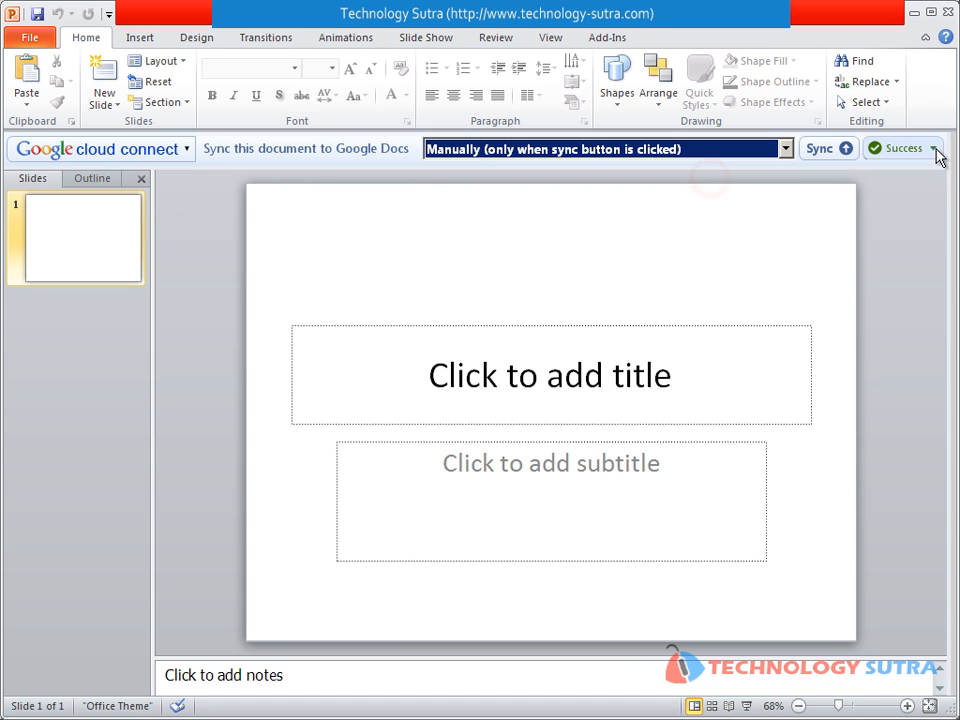
mouse_move(518, 408)
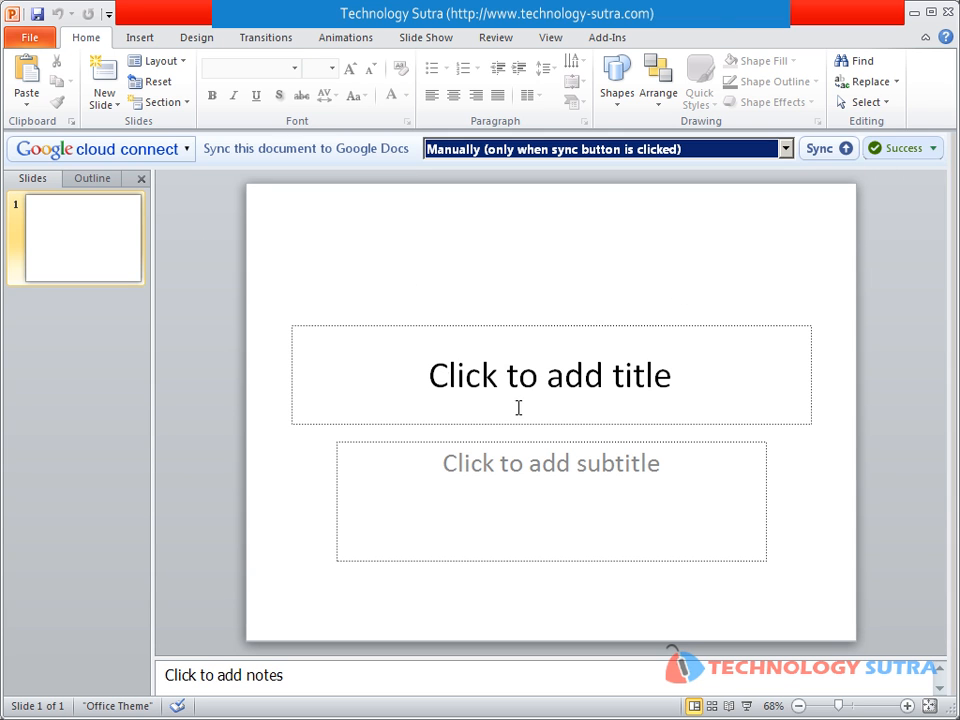
- Title the slide 'Wow' with subtitle 'Nice Feature' and start saving as 'Wow'
type("Wow")
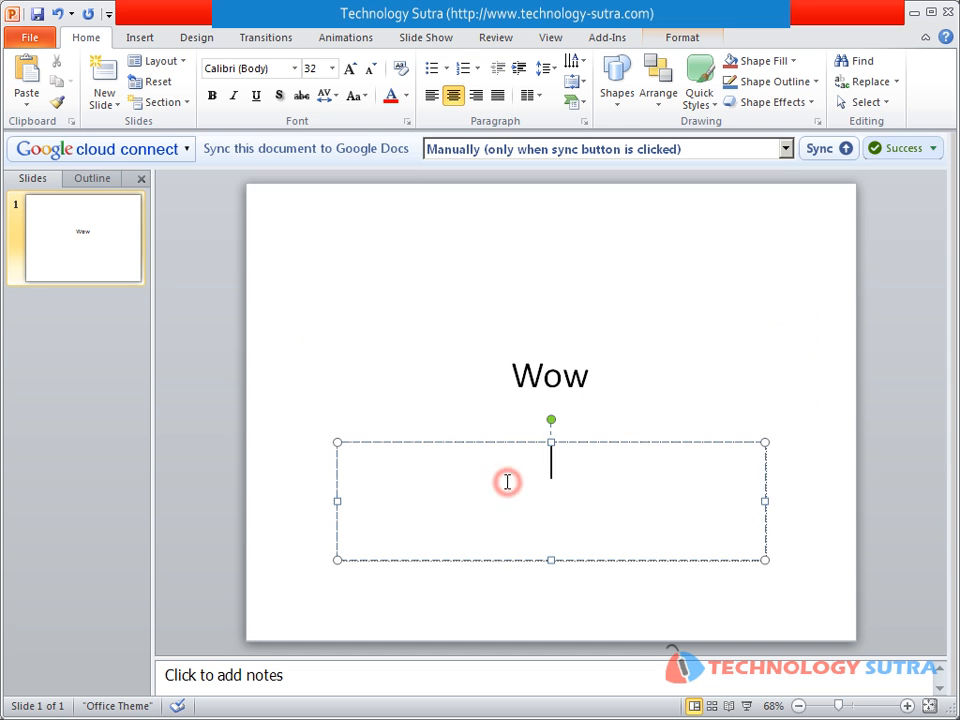
type("Nic")
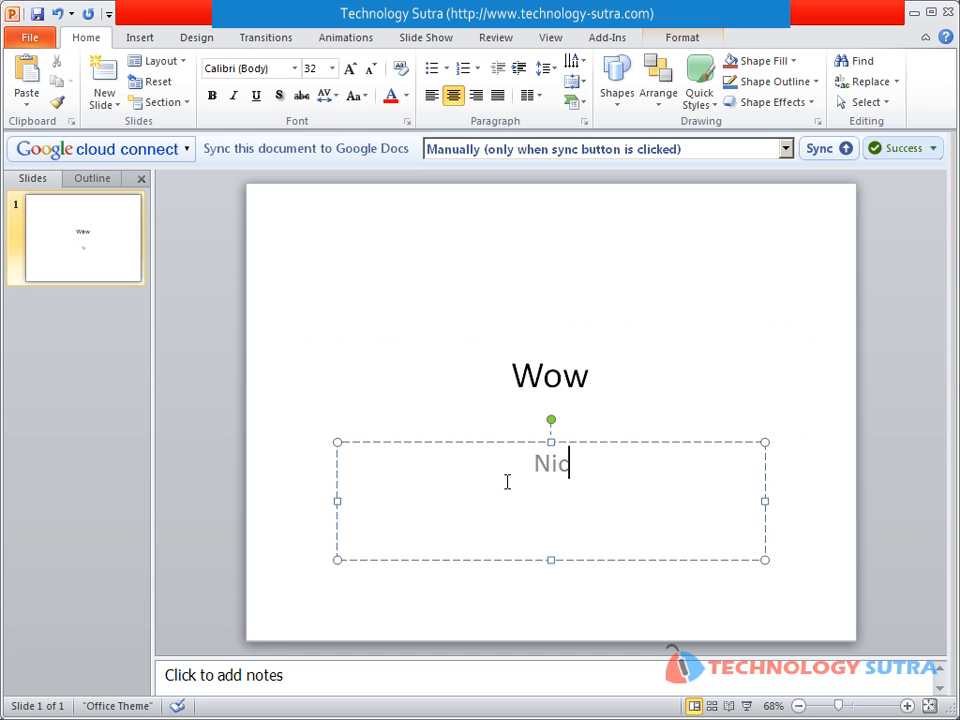
type("e Featur")
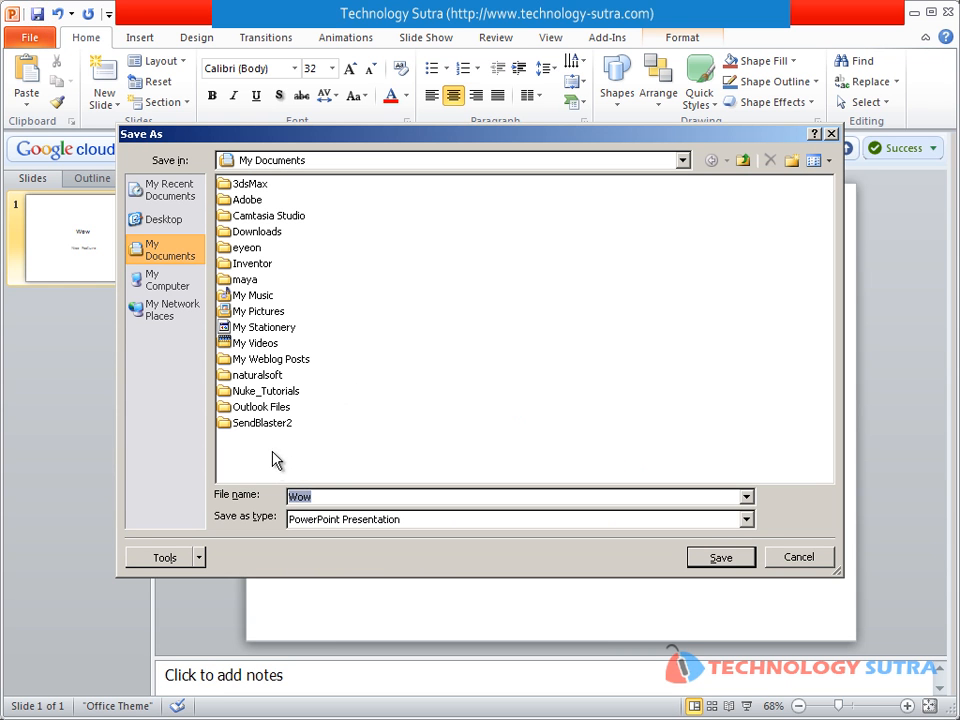
- Save the Wow presentation to the Desktop
left_click(164, 219)
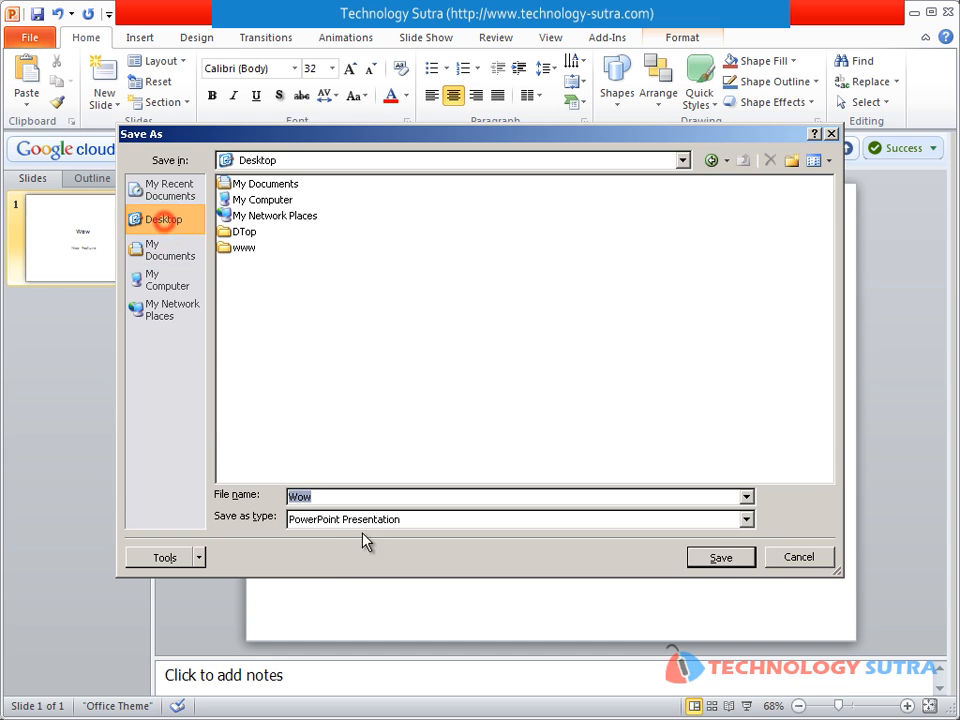
left_click(719, 557)
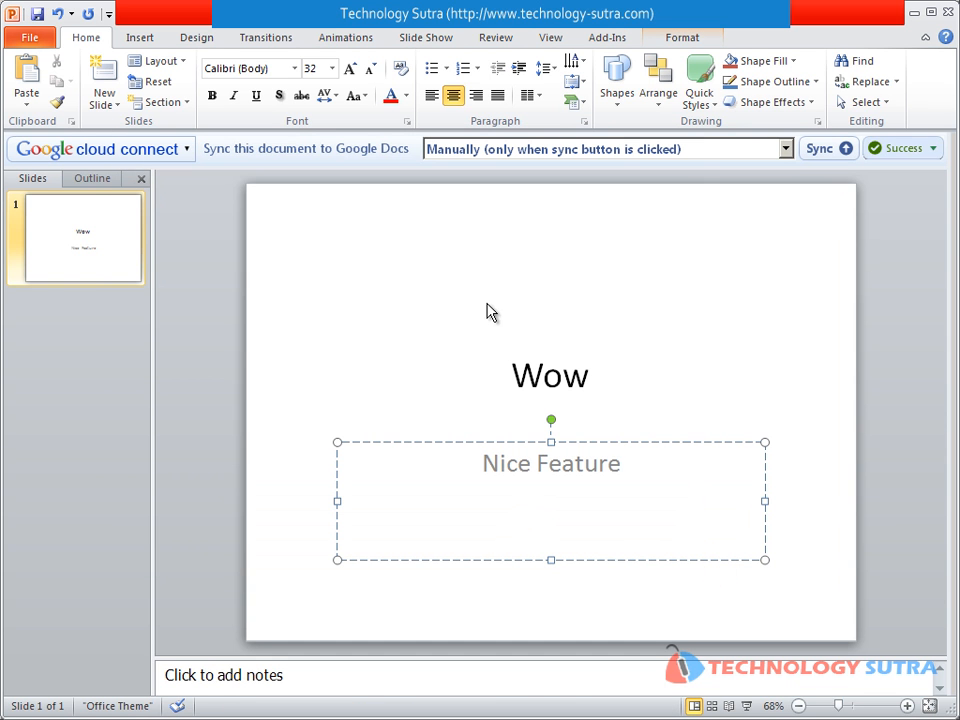
mouse_move(820, 148)
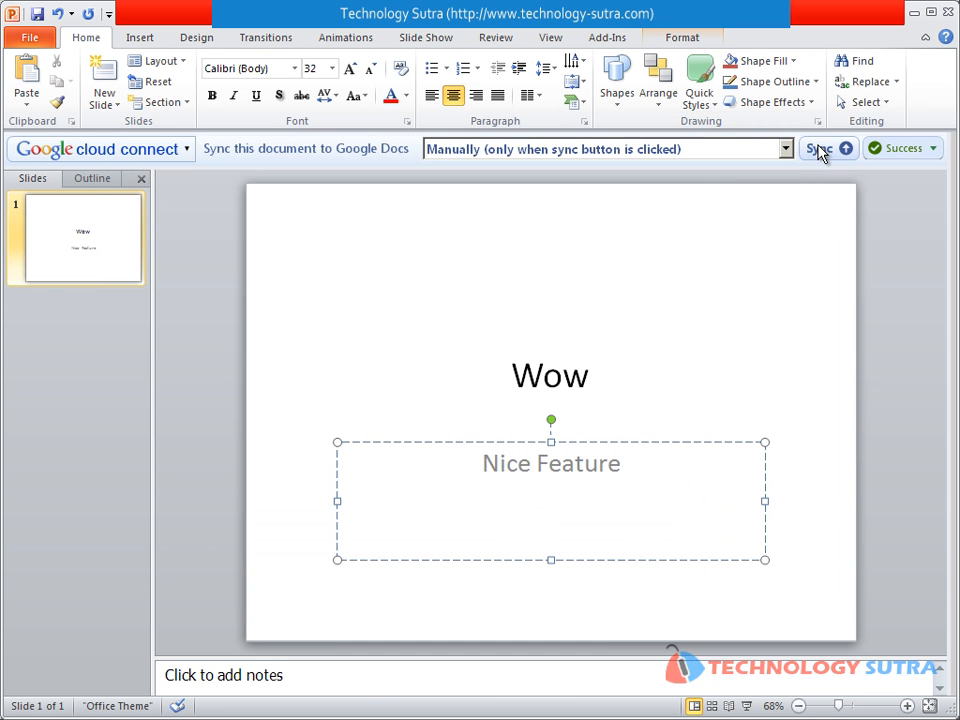